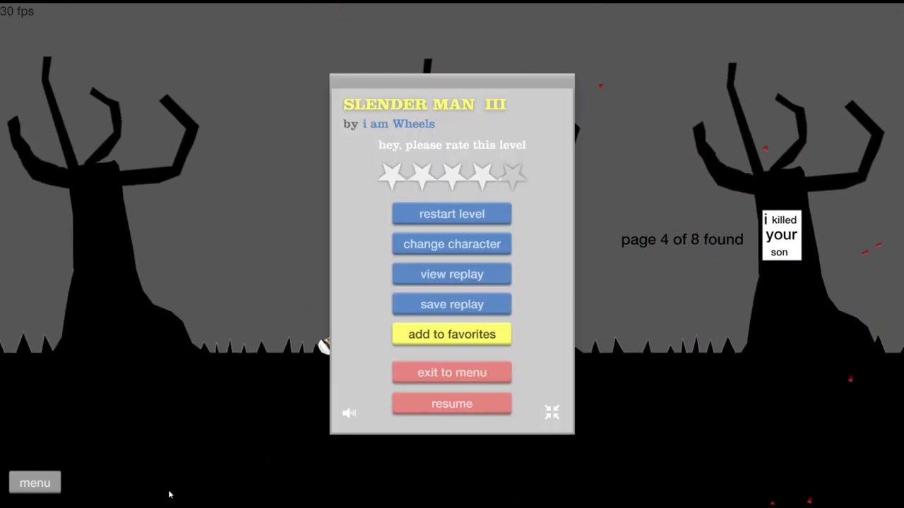
Resume SLENDER MAN III and play on to the 'You killed Slender' ending
{"action": "left_click", "coordinate": [451, 403]}
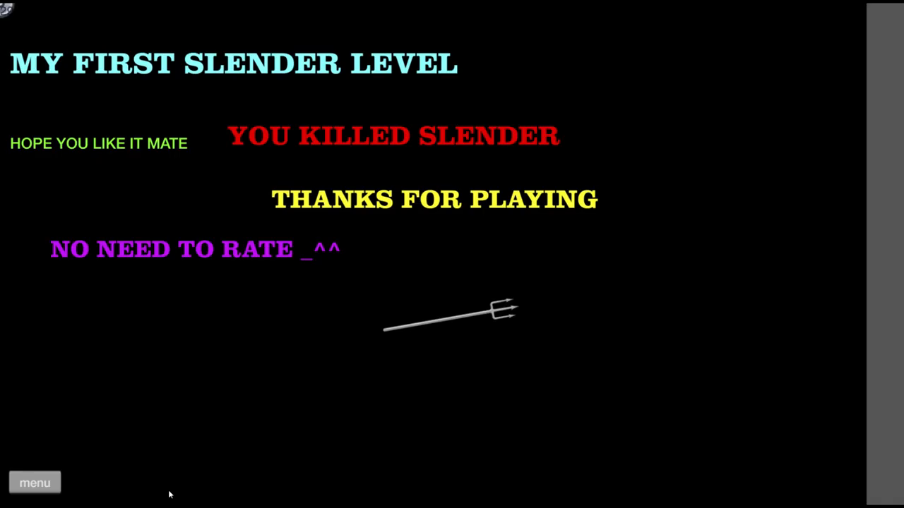
{"action": "mouse_move", "coordinate": [240, 162]}
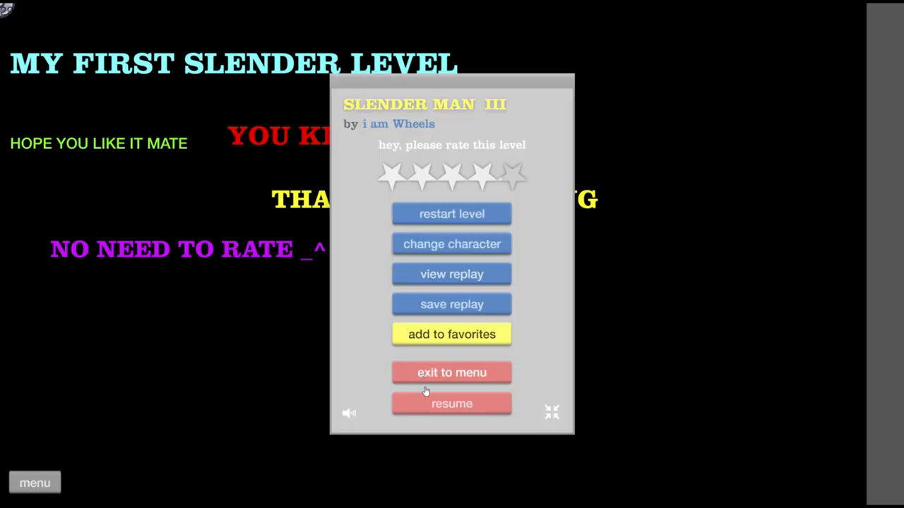
Exit to the menu and play slender man woods to a 16.53-second victory
{"action": "left_click", "coordinate": [451, 404]}
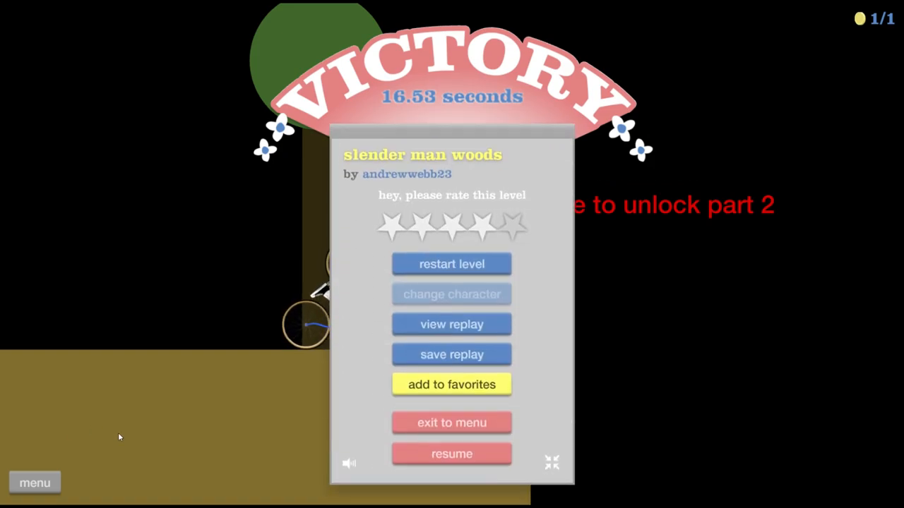
{"action": "mouse_move", "coordinate": [451, 423]}
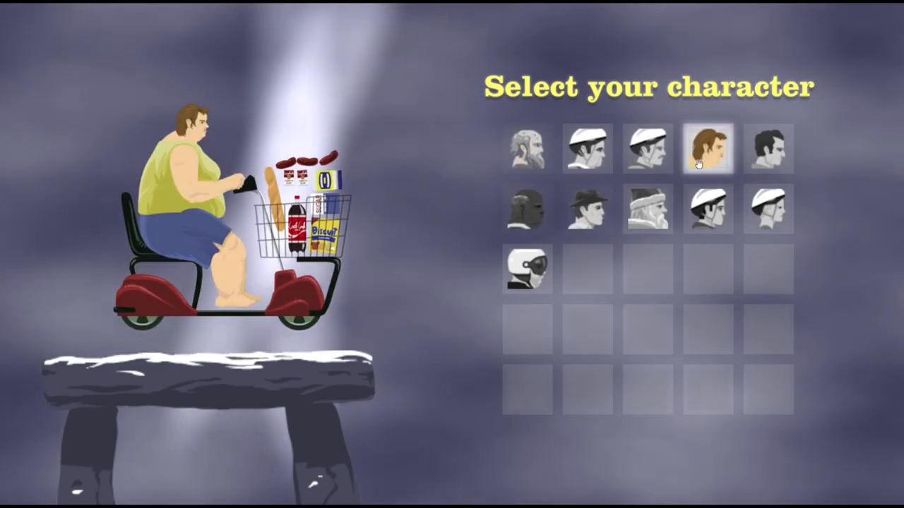
{"action": "left_click", "coordinate": [708, 148]}
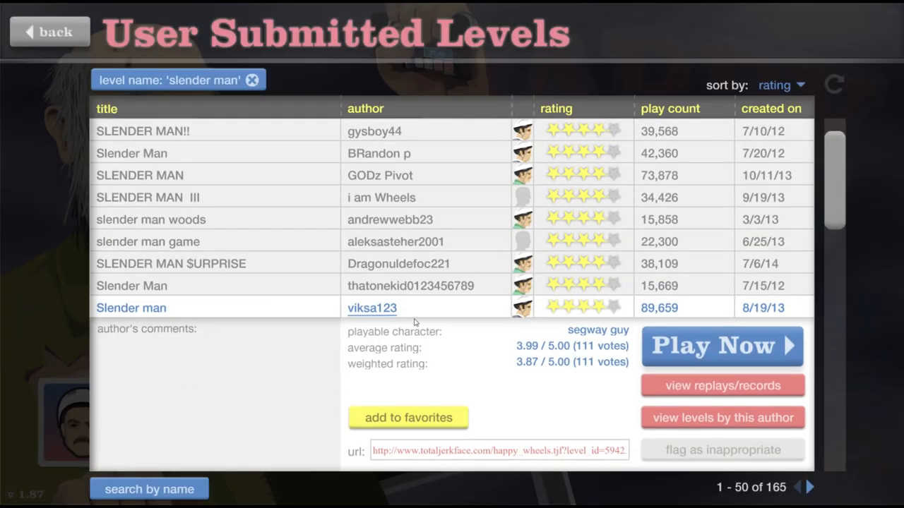
Scroll the 'slender man' search results to the 'slender man DEMO' level
{"action": "scroll", "scroll_direction": "down", "scroll_amount": 3}
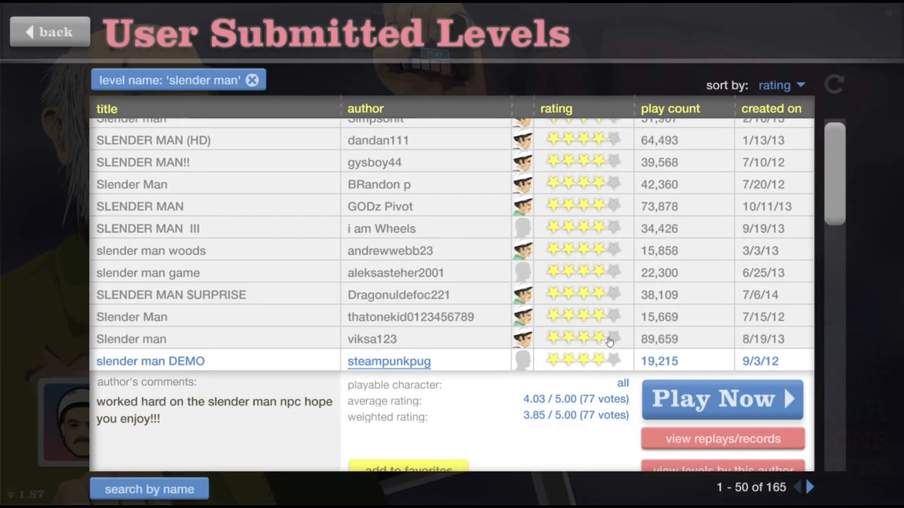
Play Slender man deMO through to its 17.77-second Victory screen
{"action": "left_click", "coordinate": [720, 399]}
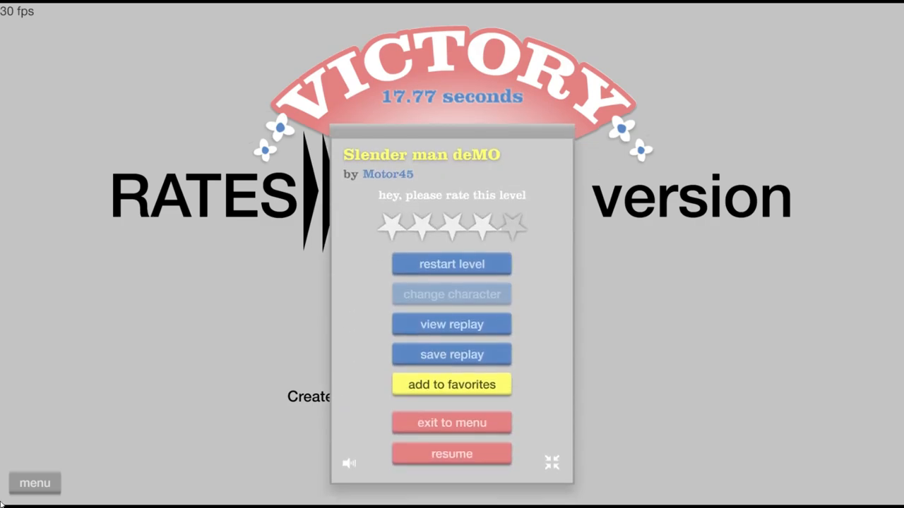
{"action": "mouse_move", "coordinate": [521, 435]}
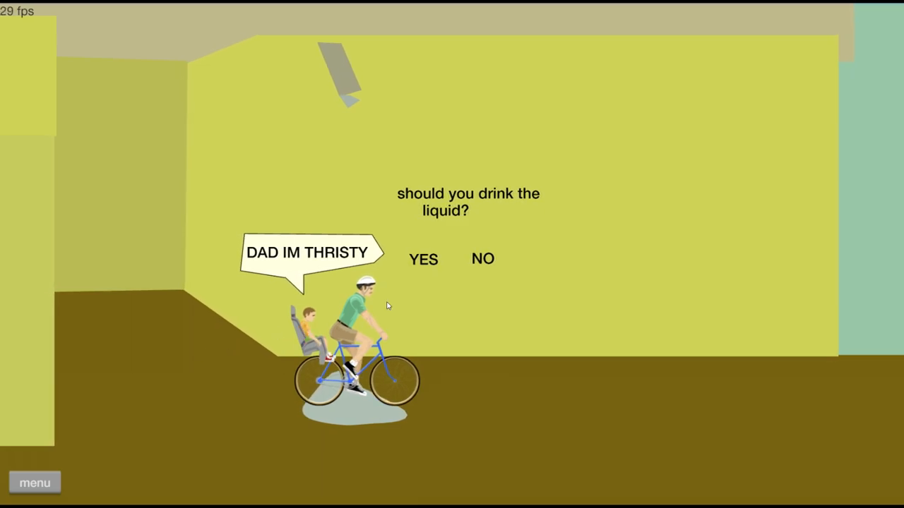
Answer YES to drinking the liquid, then dismiss the Backrooms Victory screen
{"action": "left_click", "coordinate": [423, 258]}
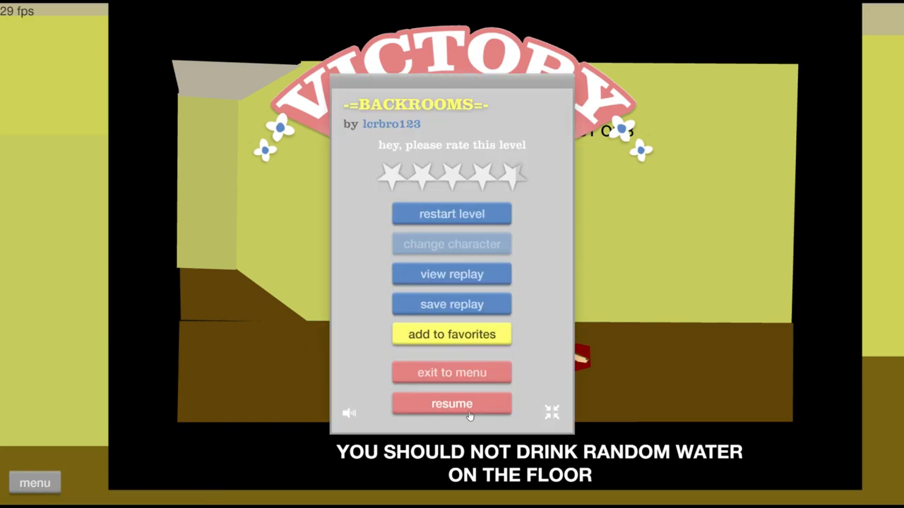
{"action": "left_click", "coordinate": [451, 403]}
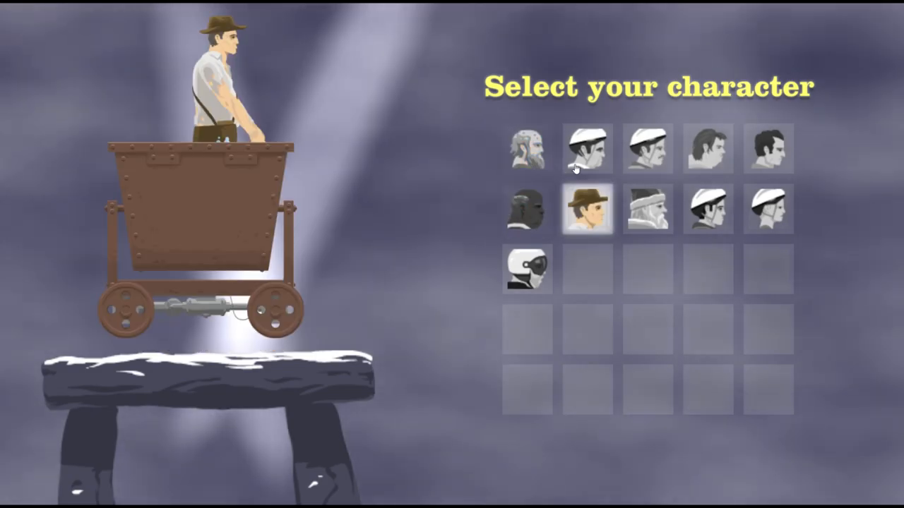
Pick the explorer riding the mine cart as the character
{"action": "left_click", "coordinate": [588, 208]}
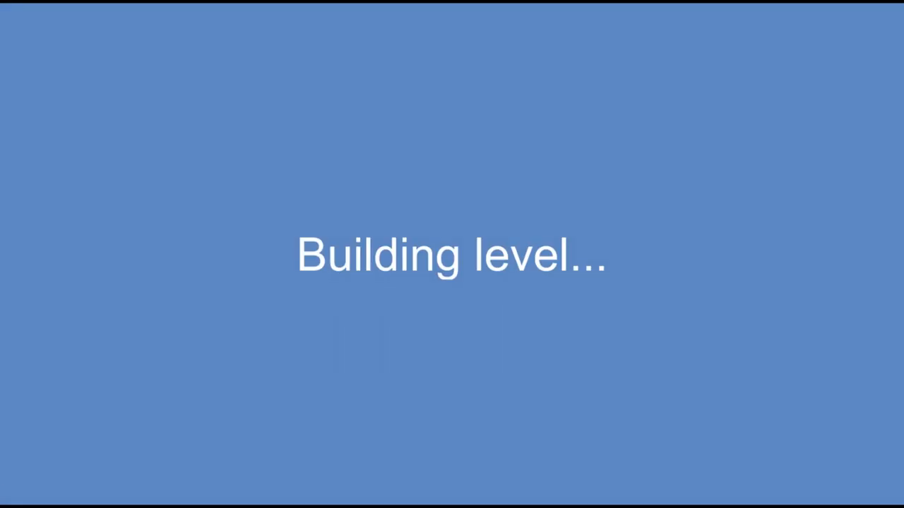